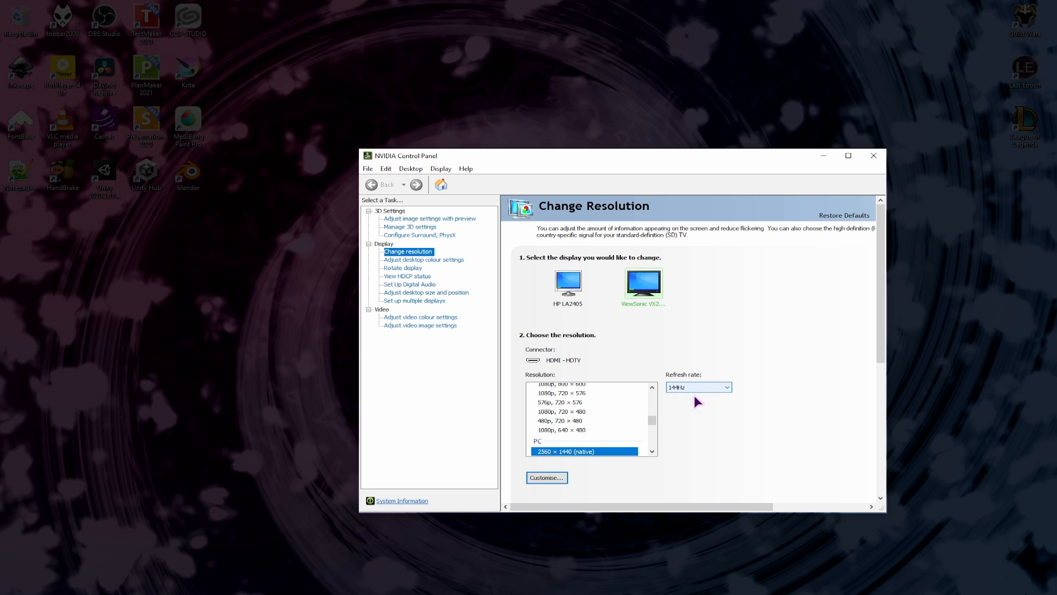
Step: Choose 60Hz as the ViewSonic display's refresh rate in Change Resolution
left_click(726, 388)
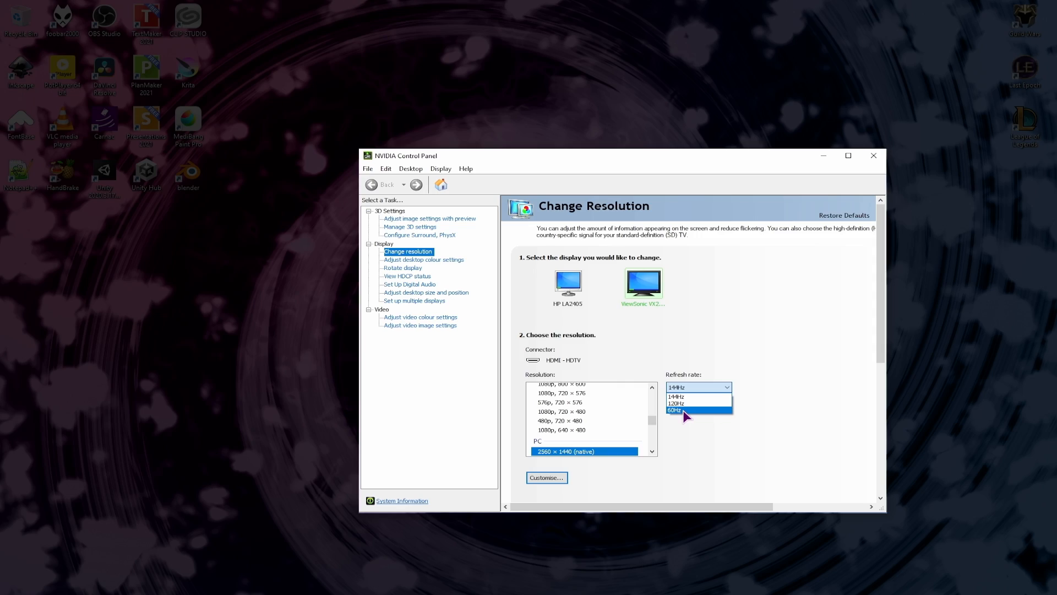
left_click(681, 409)
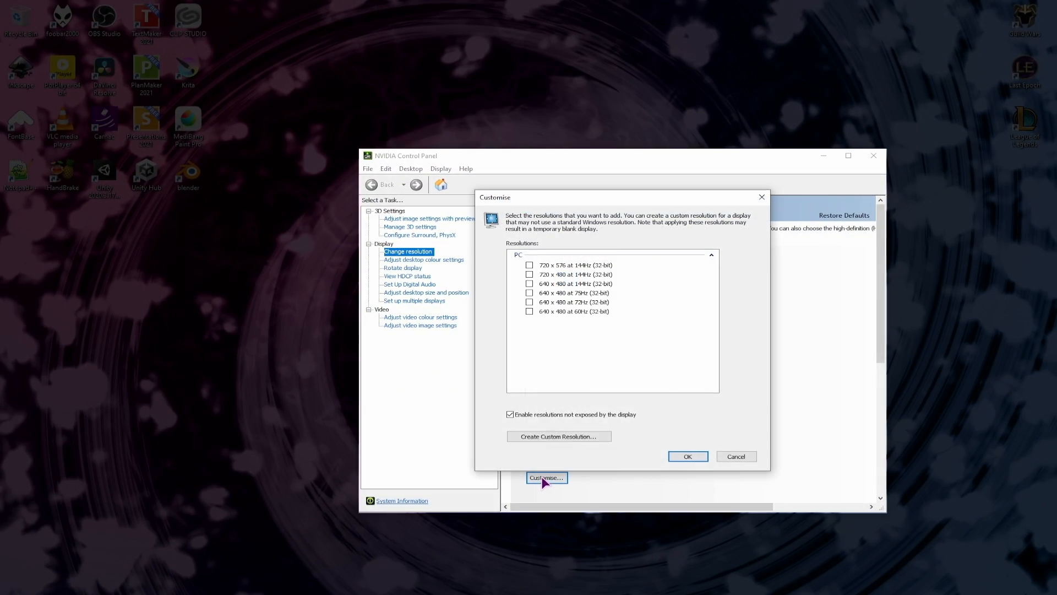
mouse_move(543, 423)
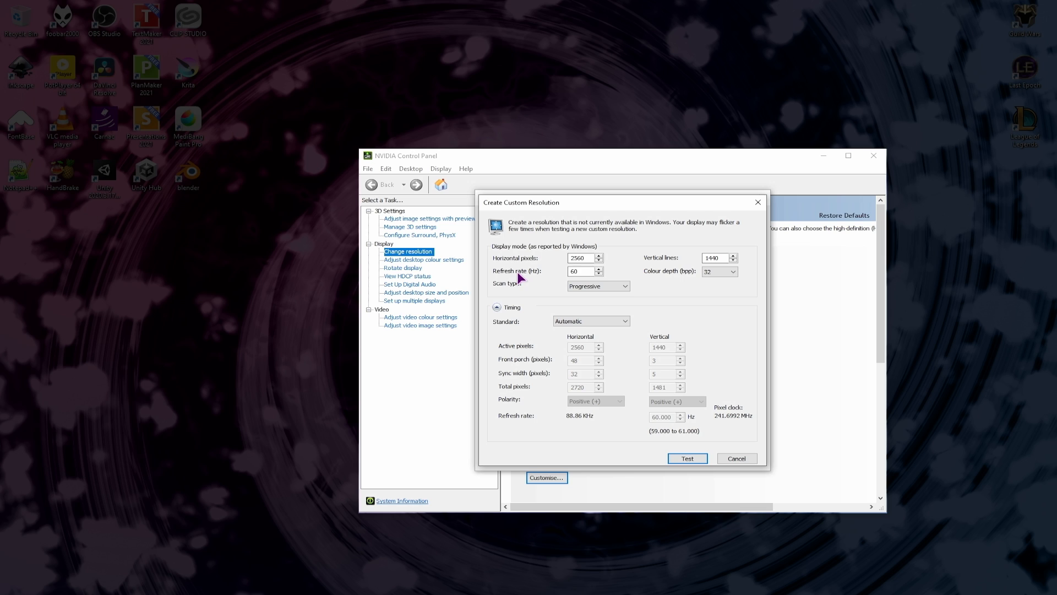
Step: Create a custom 2560×1440 progressive resolution with refresh rate 50Hz and confirm it
left_click(600, 274)
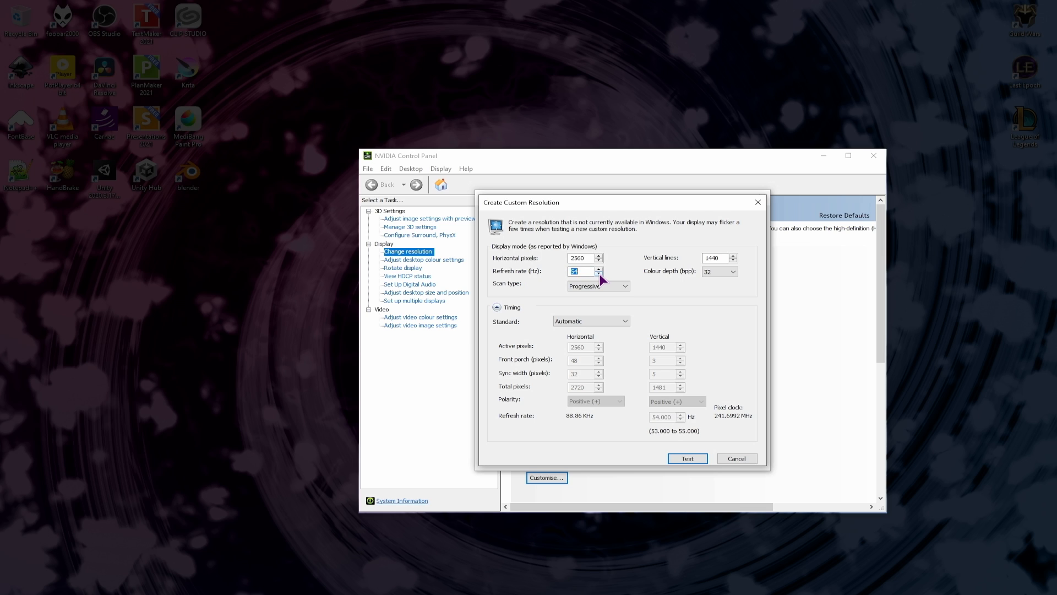
left_click(600, 275)
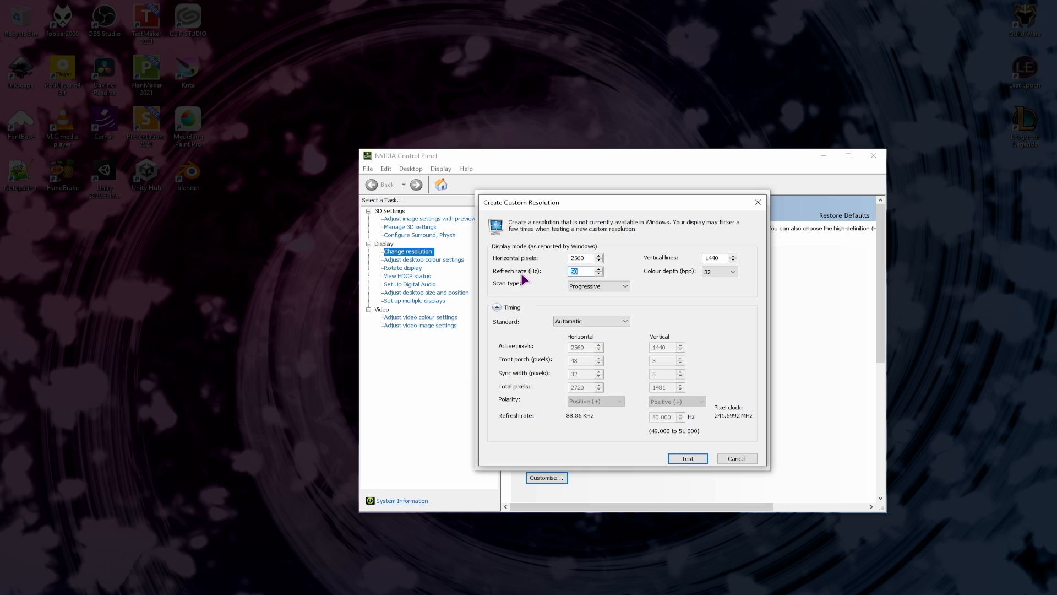
mouse_move(511, 283)
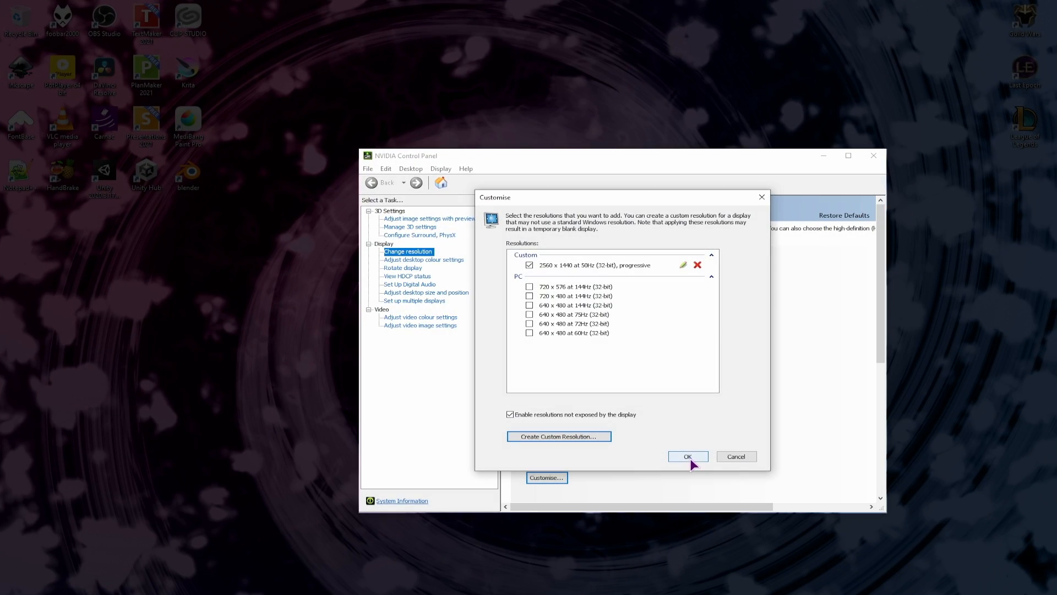
left_click(687, 456)
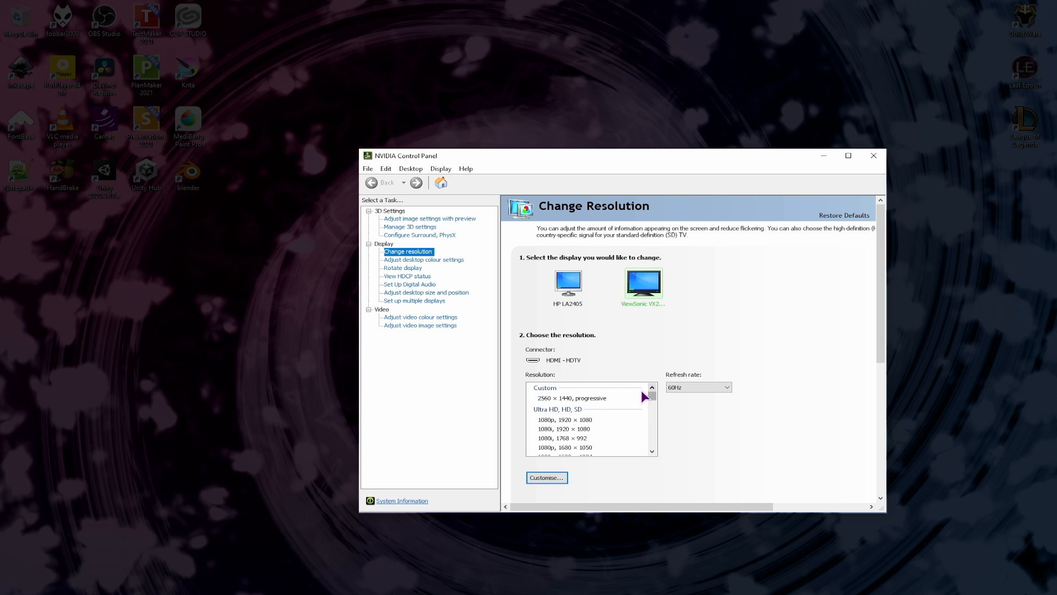
Step: Select the Custom 2560×1440, progressive entry as the ViewSonic display's resolution
left_click(585, 398)
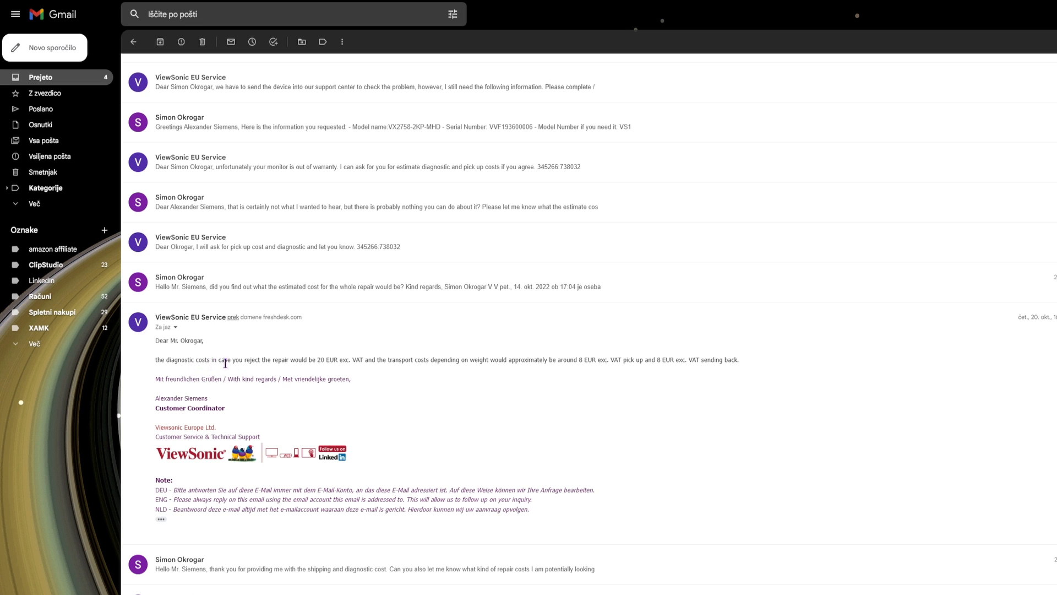
left_click_drag(210, 359, 344, 359)
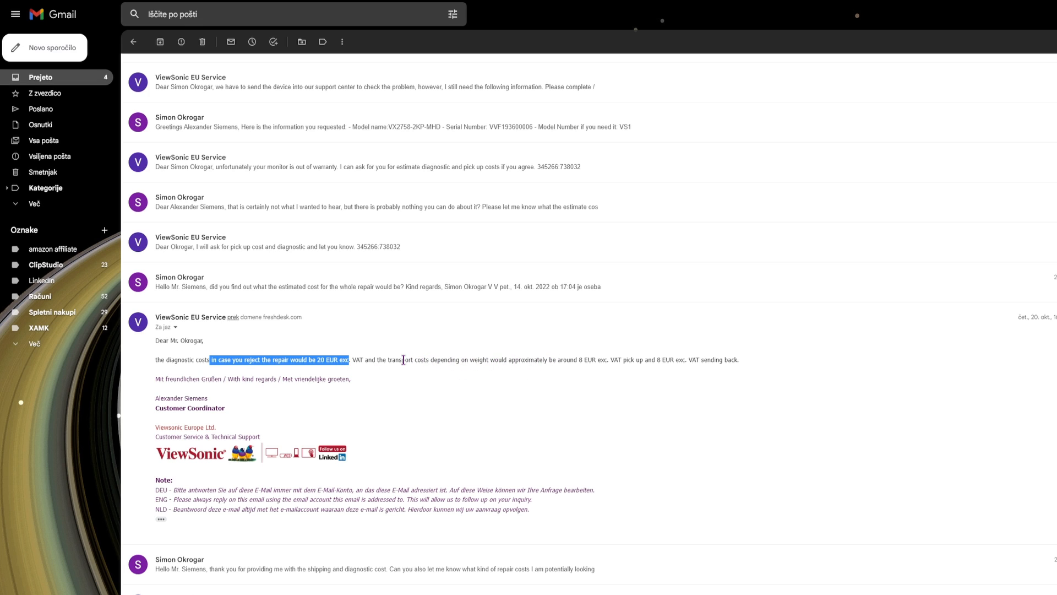
left_click_drag(402, 359, 600, 359)
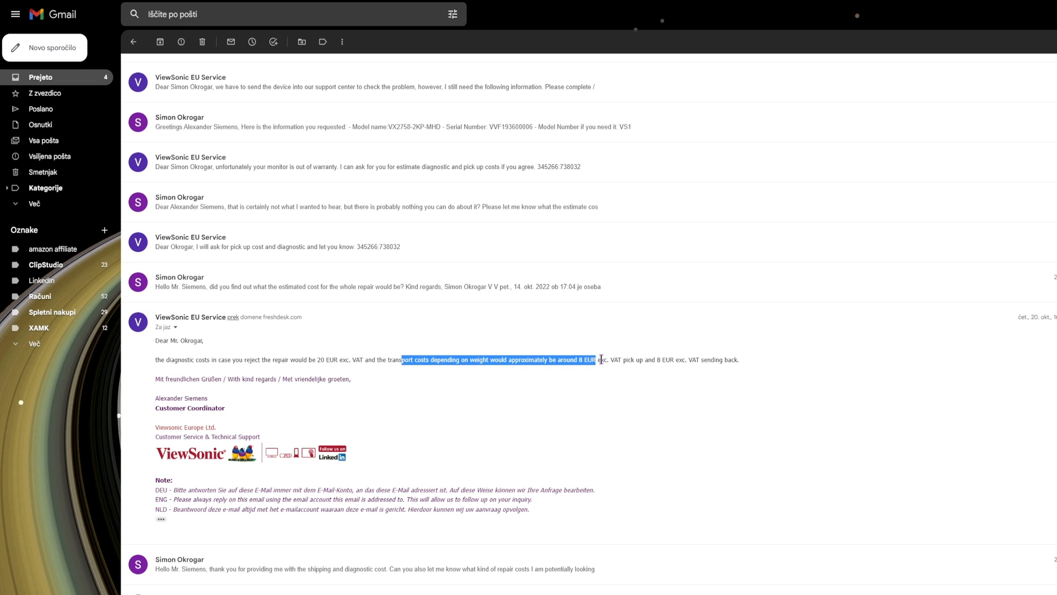
left_click_drag(600, 359, 688, 359)
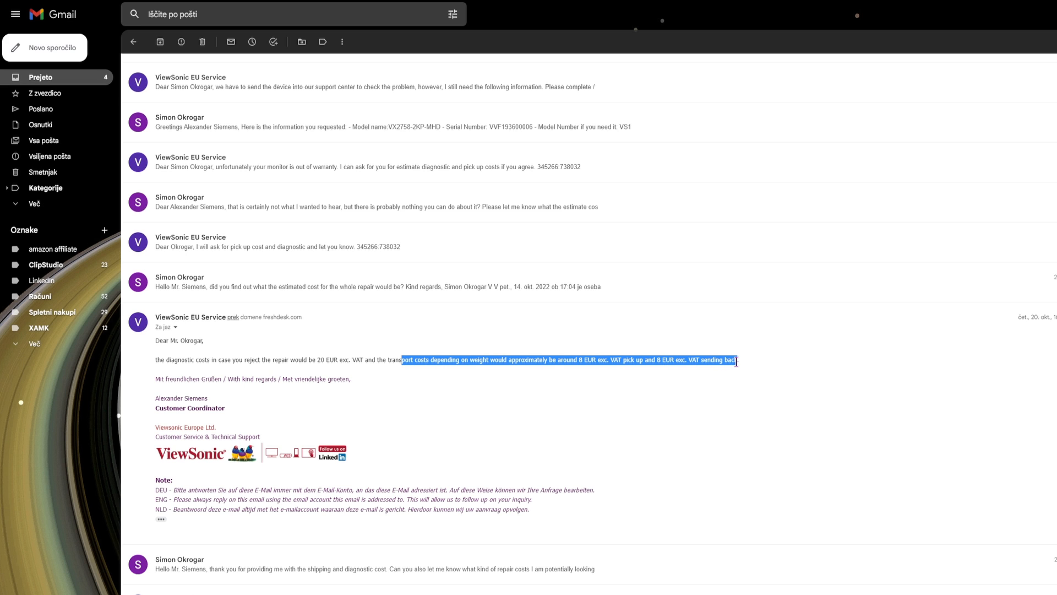
scroll("down", 3)
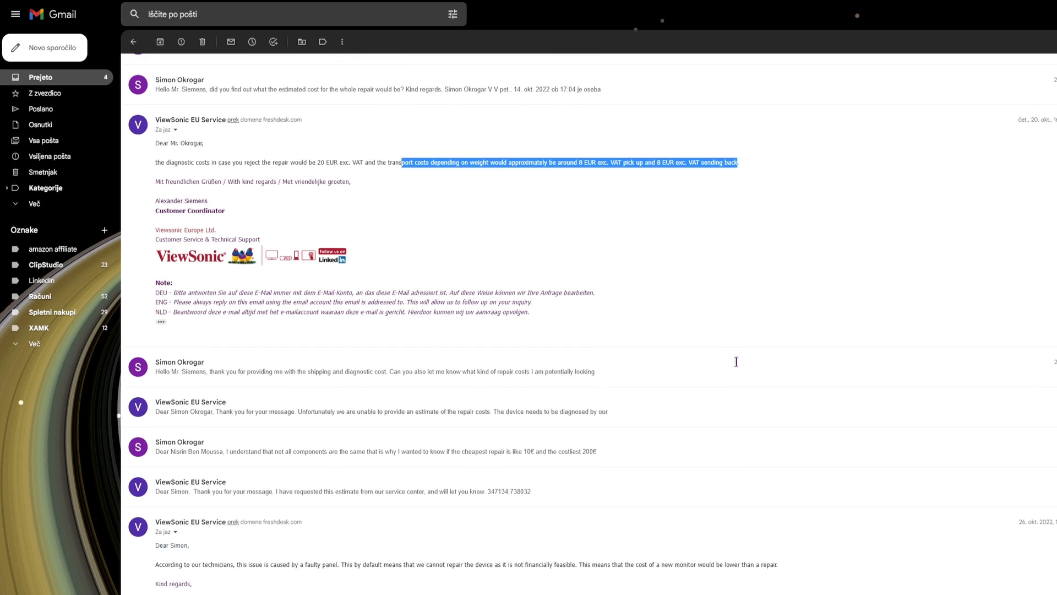
scroll("down", 3)
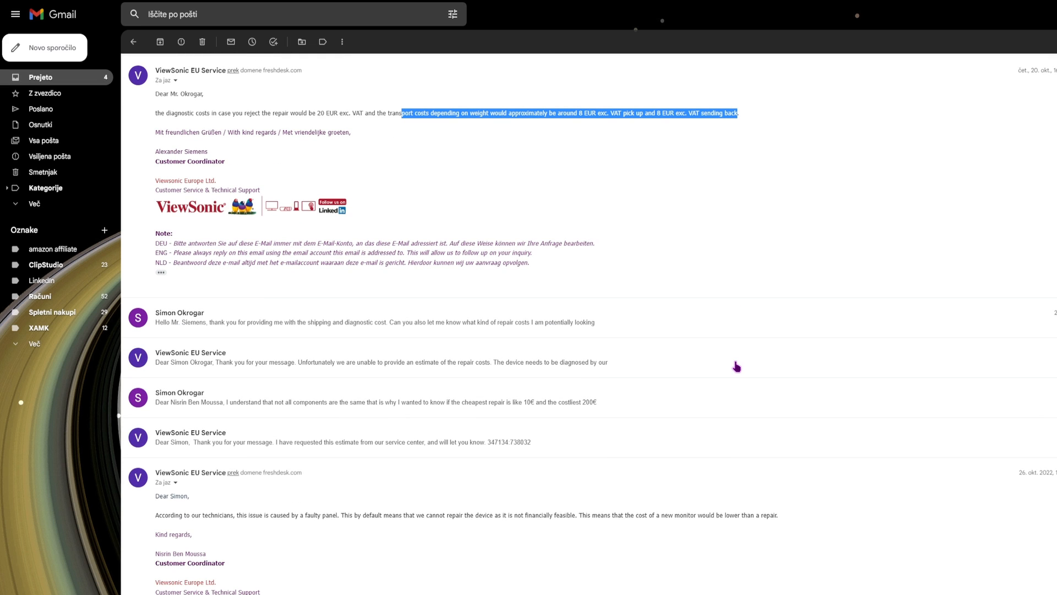
mouse_move(337, 528)
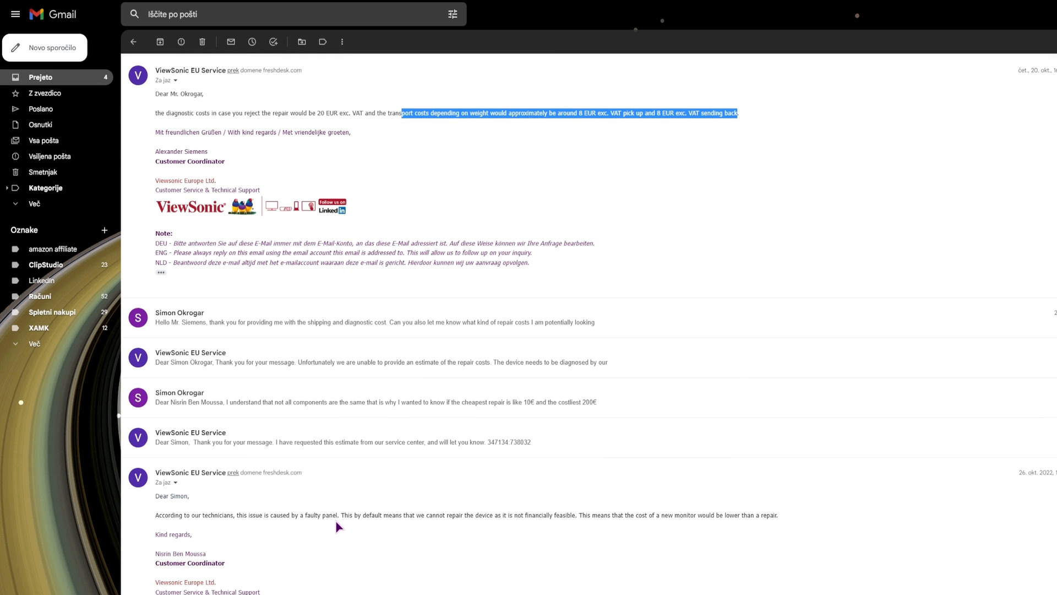
mouse_move(338, 515)
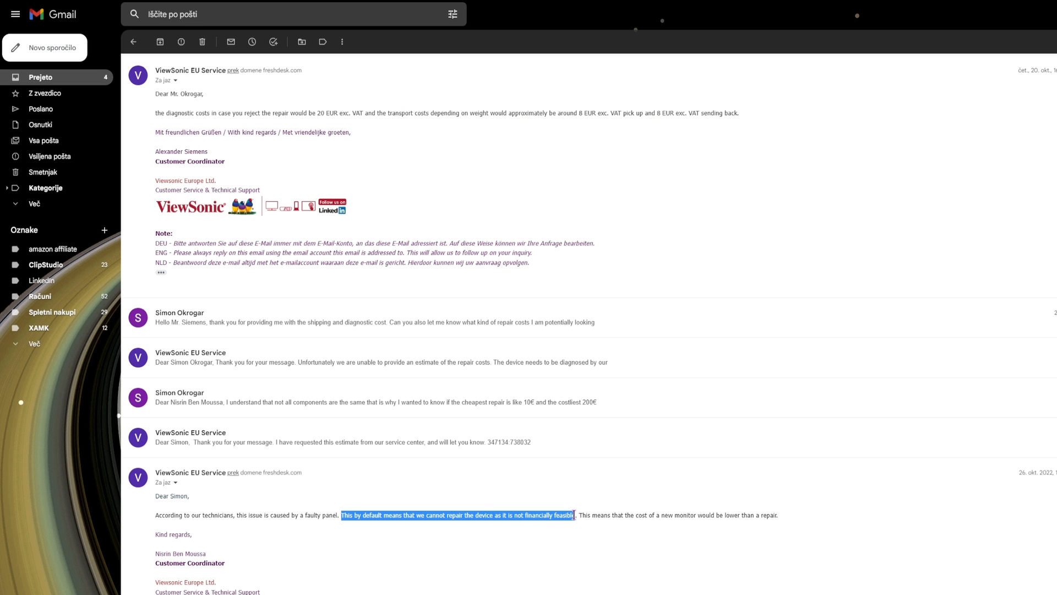
left_click_drag(574, 515, 776, 516)
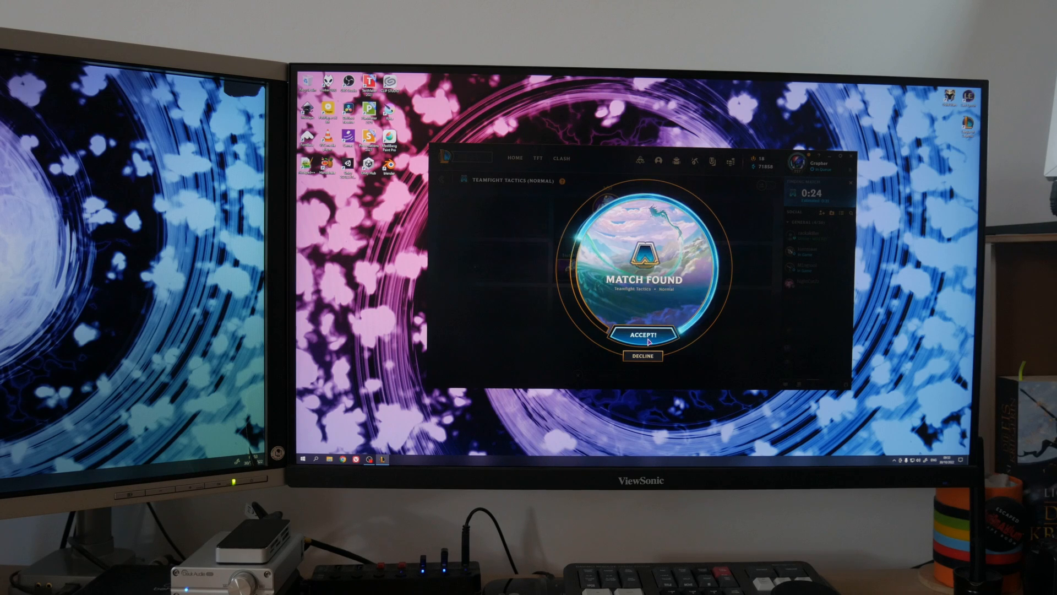
Step: Accept the Match Found popup for the Teamfight Tactics game
left_click(645, 332)
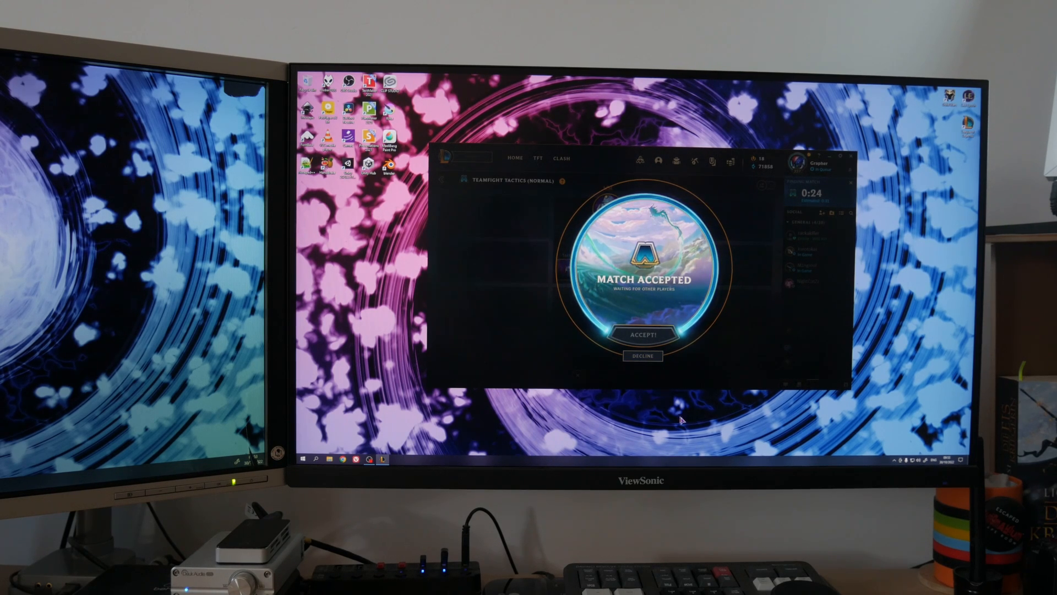
left_click(646, 333)
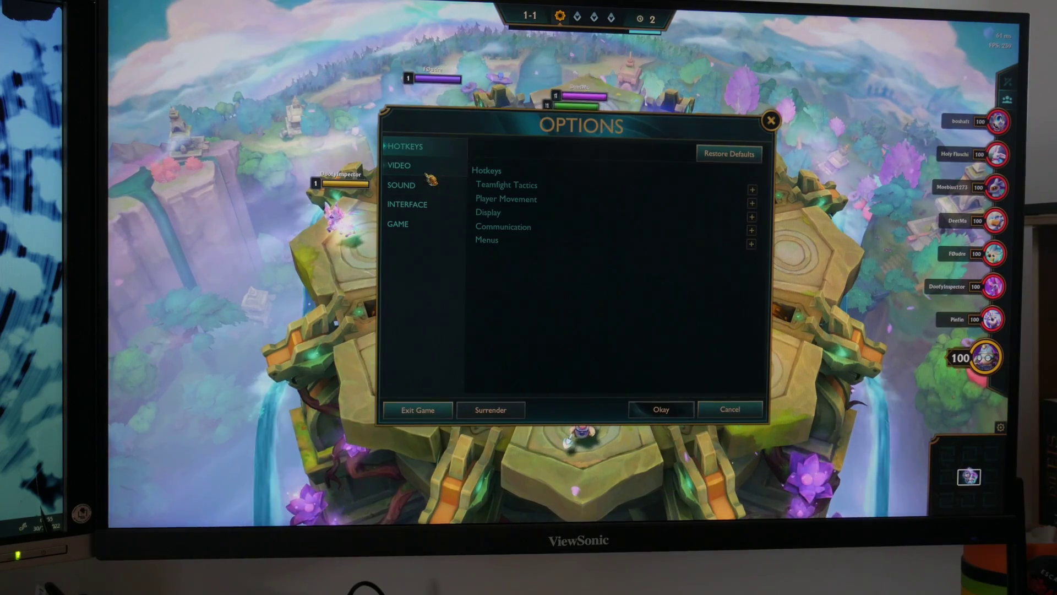
Step: In Video options, set Window Mode to Full Screen at 2560×1440 and apply it
left_click(399, 165)
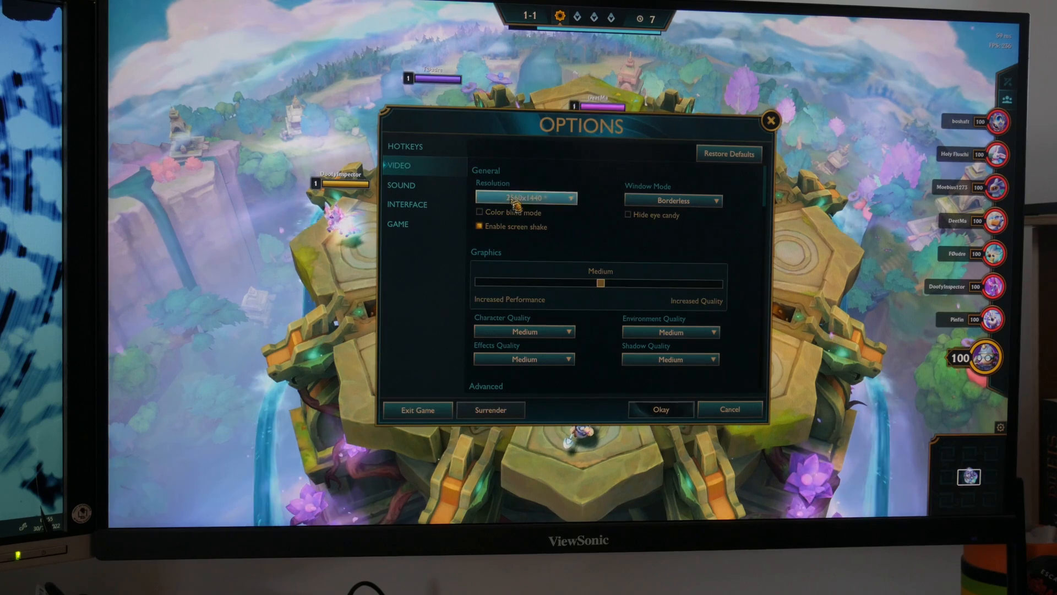
left_click(673, 200)
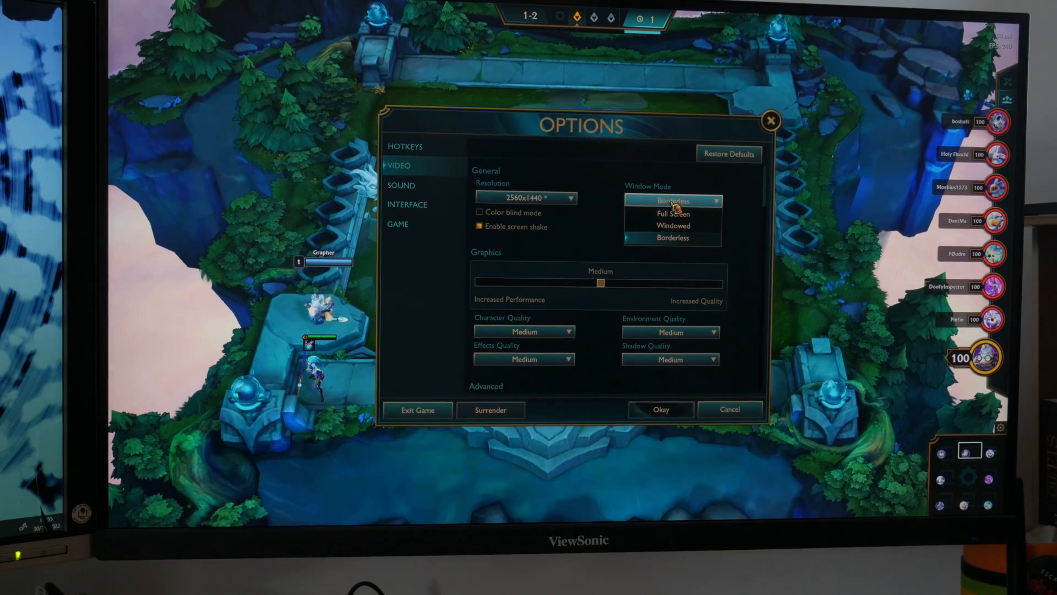
left_click(675, 214)
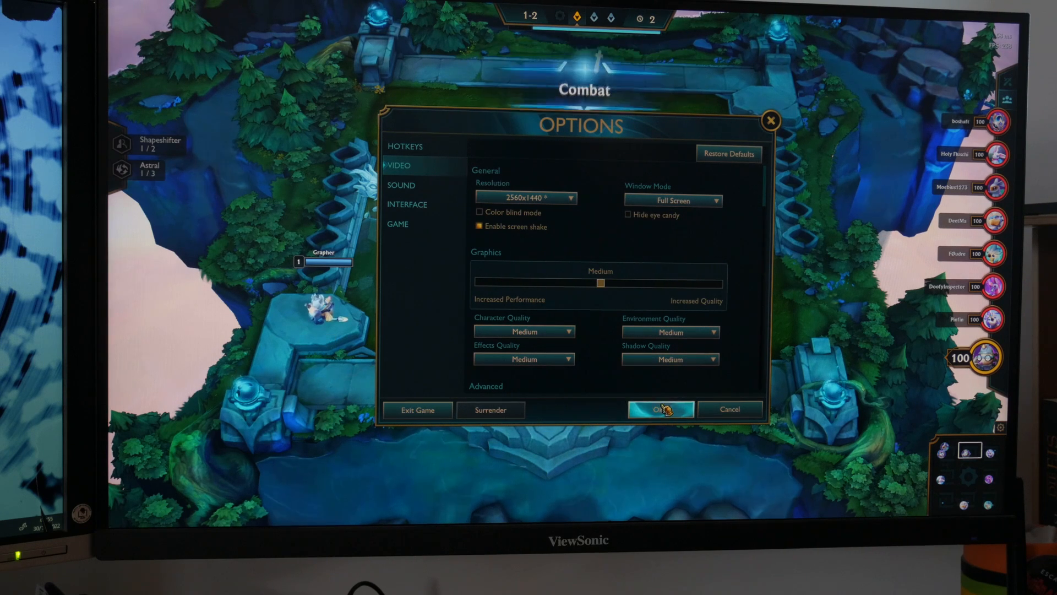
left_click(660, 409)
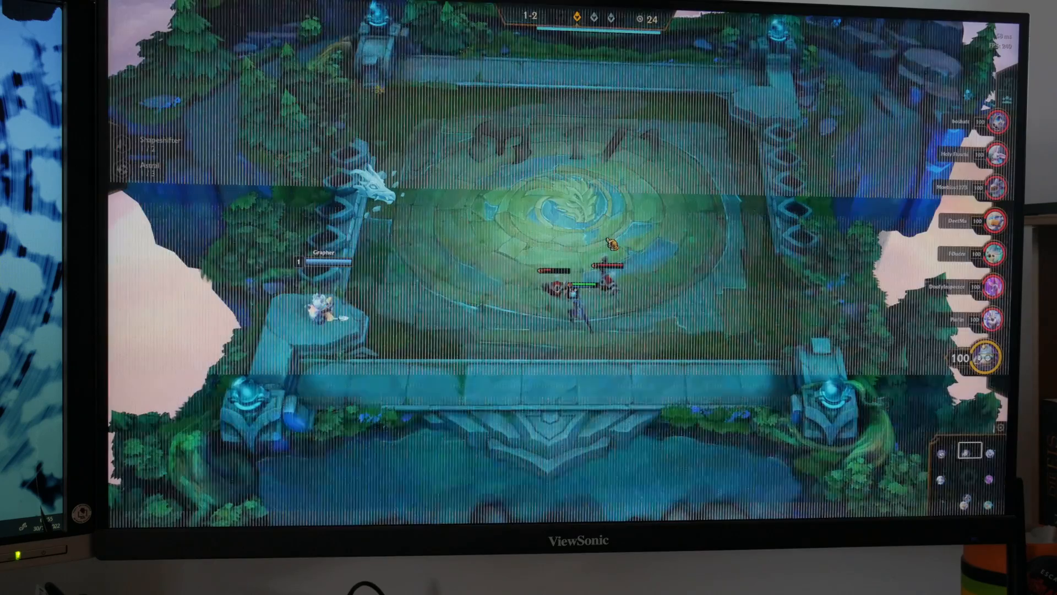